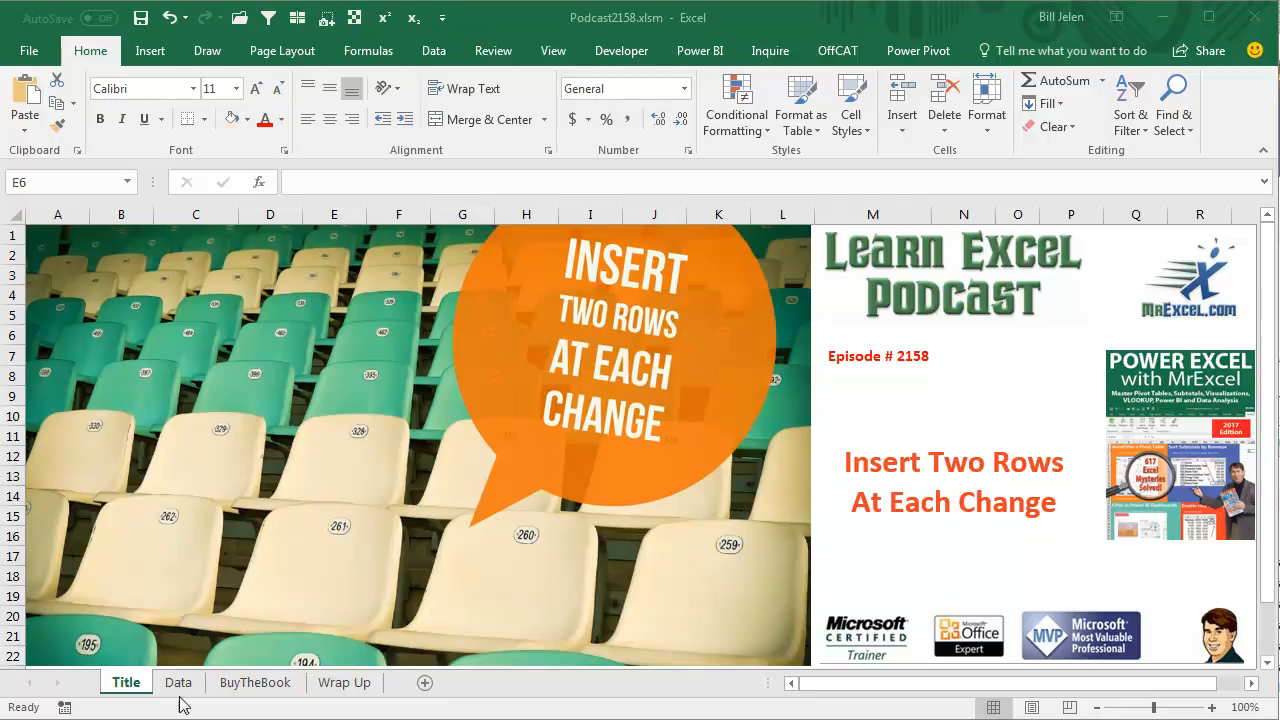
Step: Go to the Data sheet with the customer-sorted order records
{"action": "left_click", "coordinate": [177, 683]}
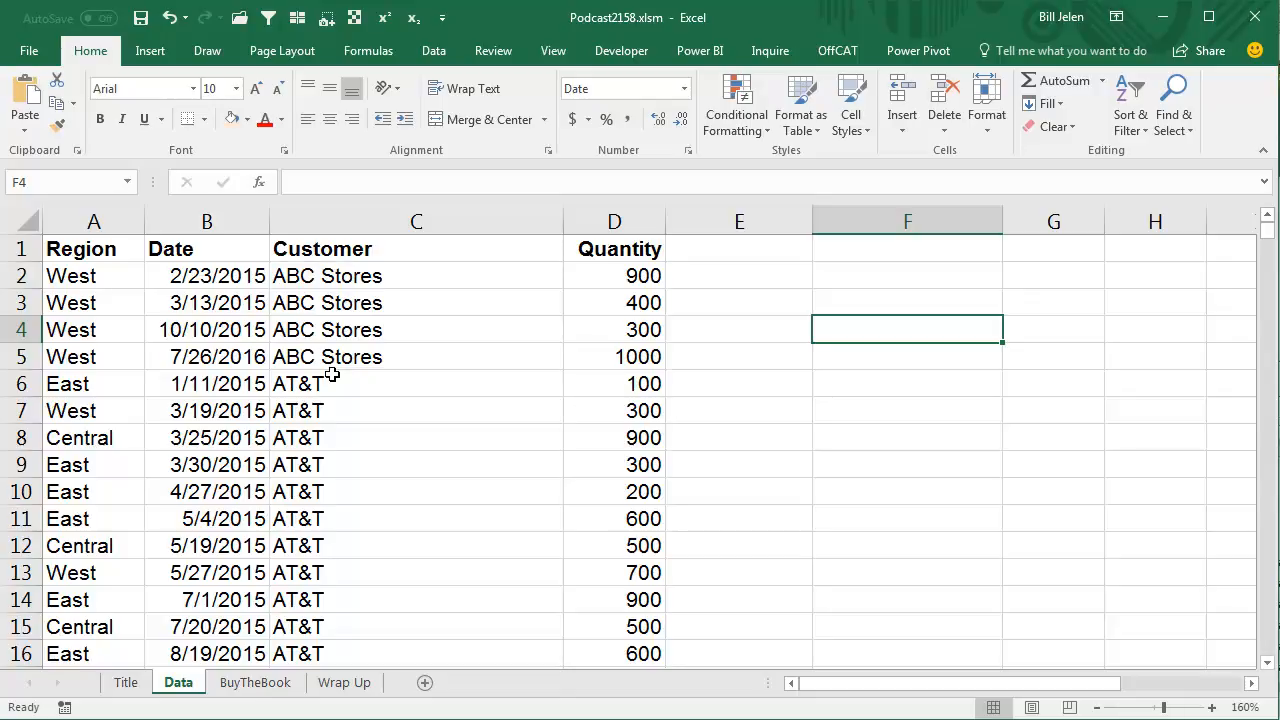
{"action": "mouse_move", "coordinate": [197, 401]}
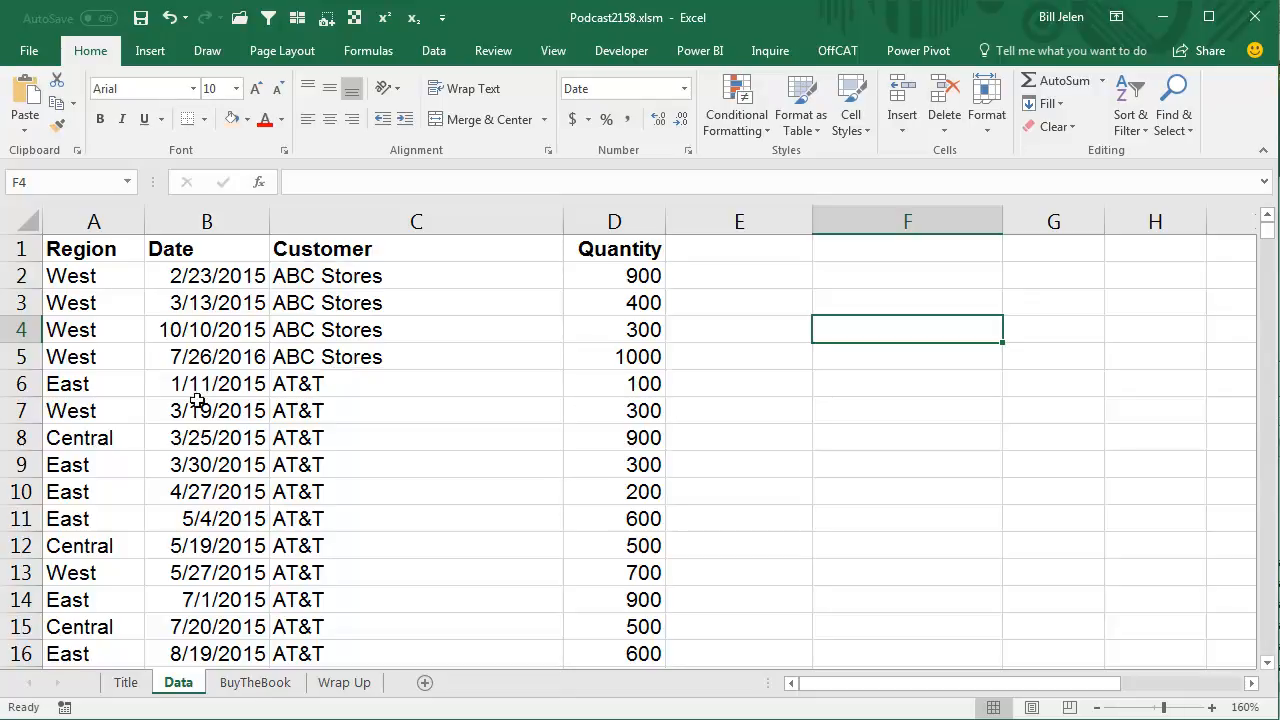
{"action": "left_click", "coordinate": [68, 383]}
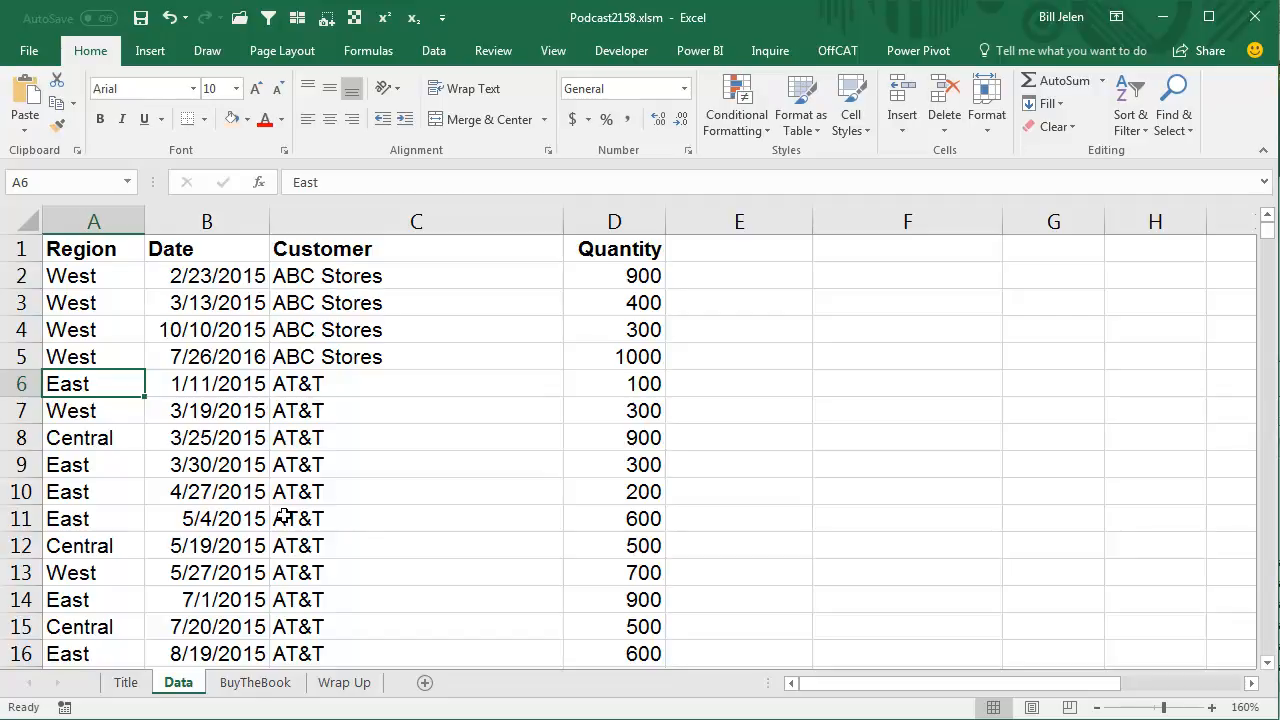
{"action": "mouse_move", "coordinate": [538, 428]}
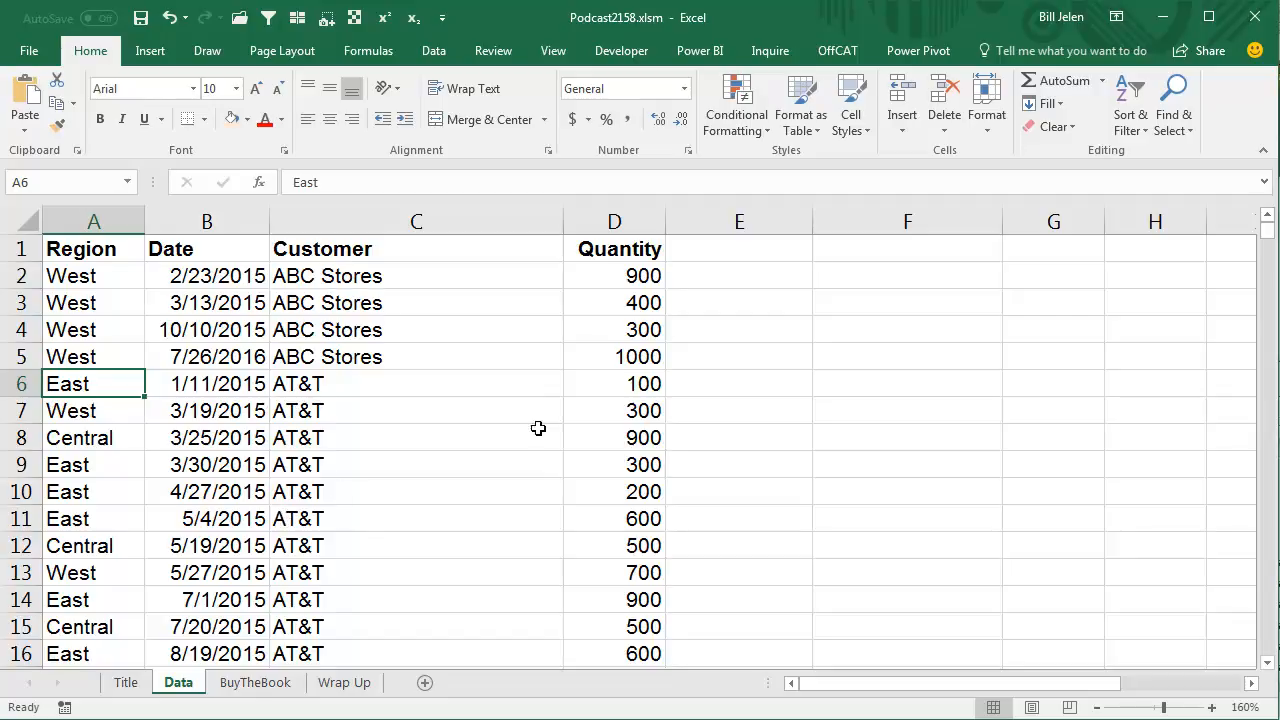
{"action": "left_click", "coordinate": [901, 100]}
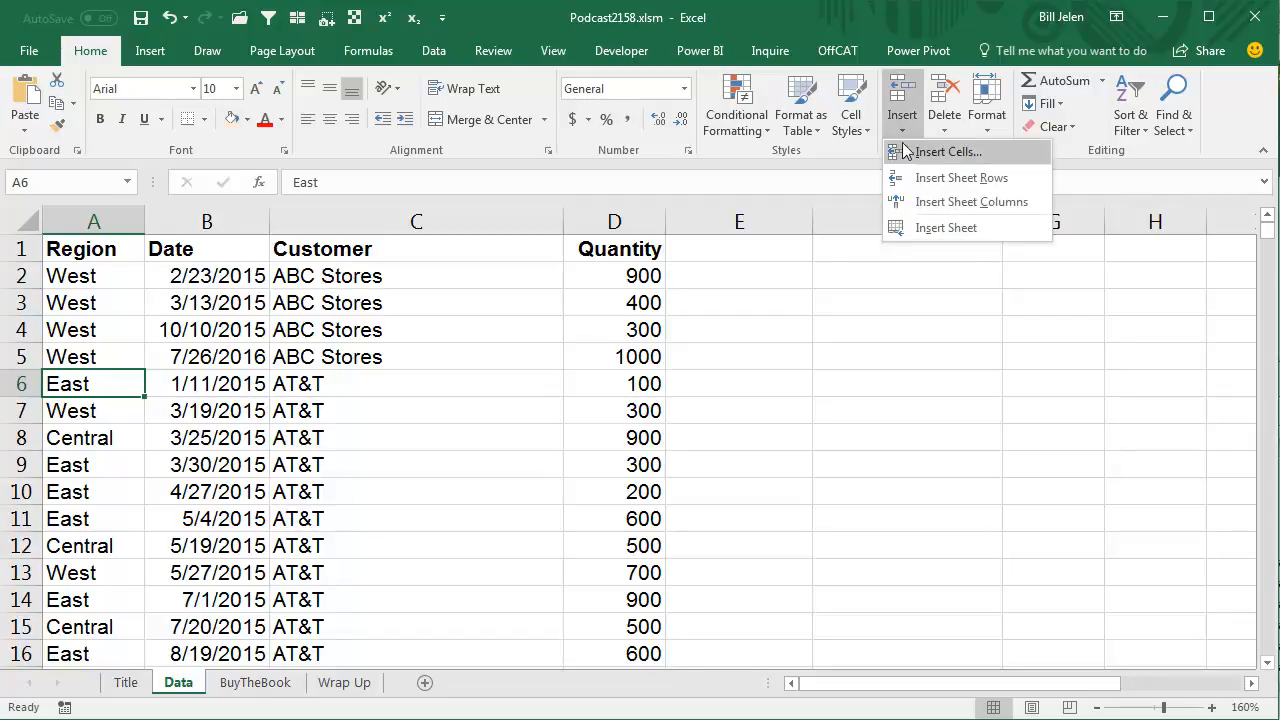
{"action": "mouse_move", "coordinate": [961, 177]}
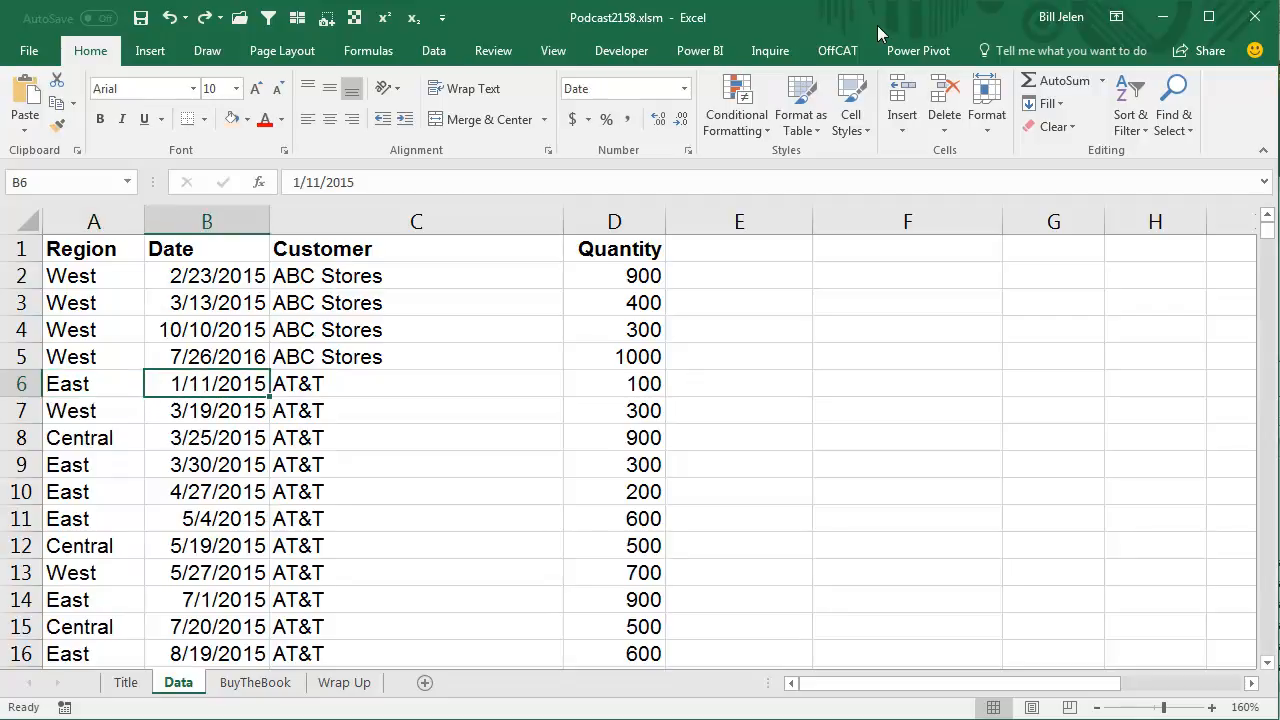
{"action": "left_click", "coordinate": [70, 383]}
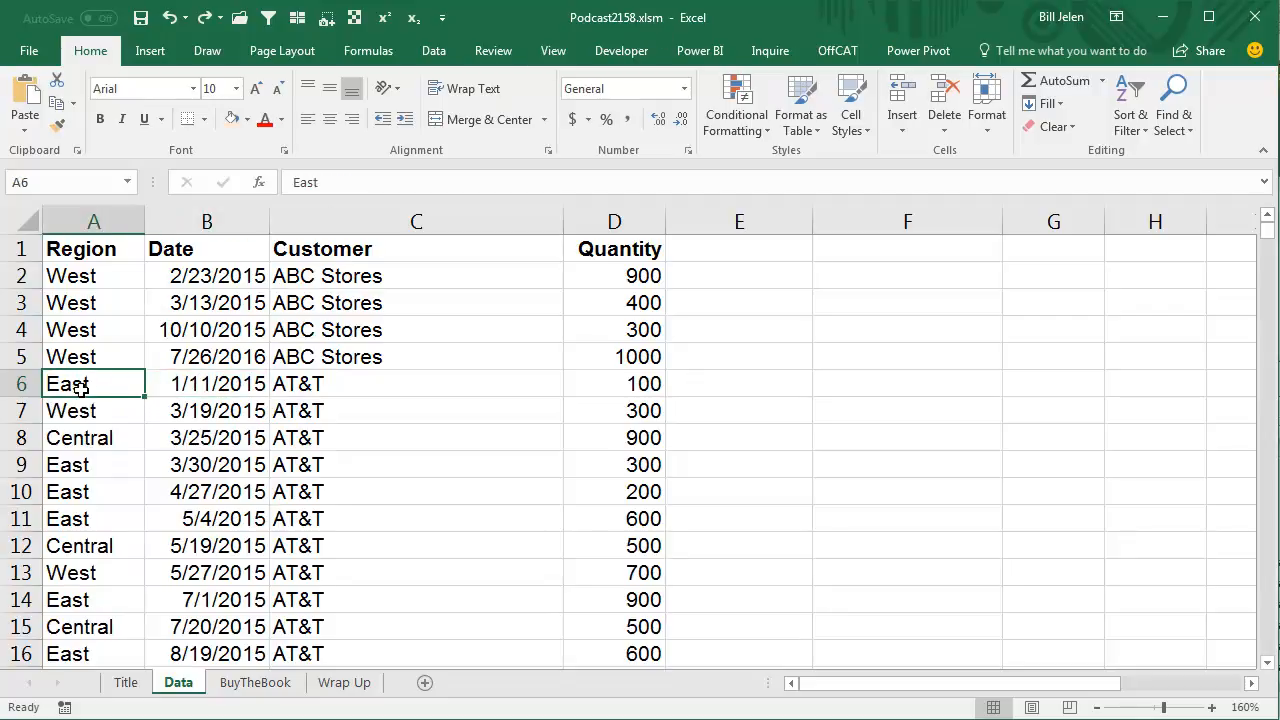
{"action": "mouse_move", "coordinate": [190, 438]}
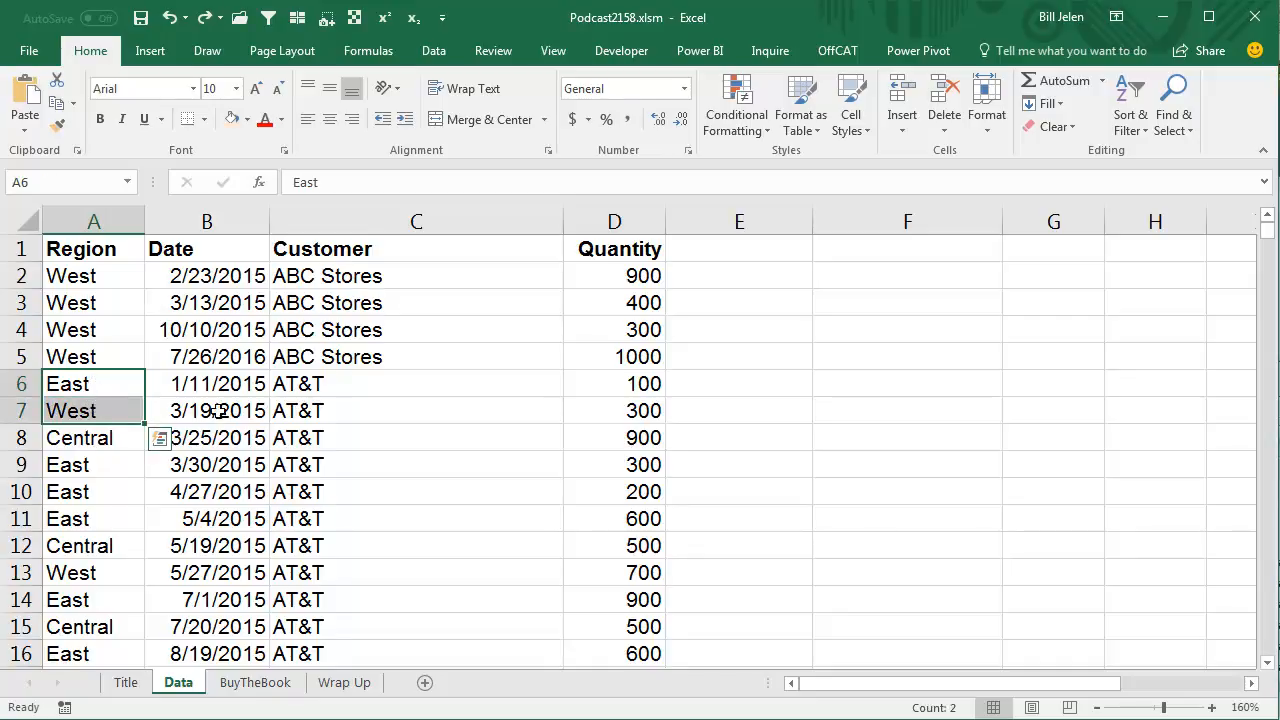
{"action": "mouse_move", "coordinate": [290, 430]}
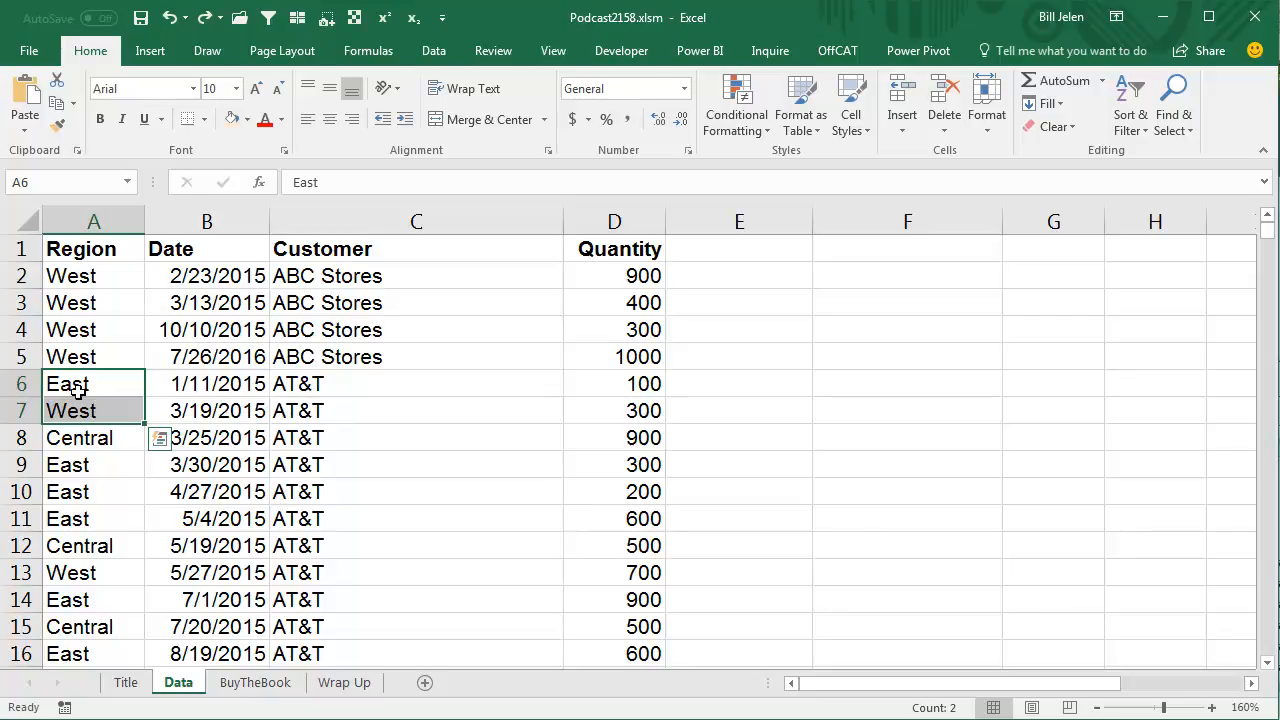
{"action": "left_click_drag", "start_coordinate": [67, 383], "coordinate": [67, 491]}
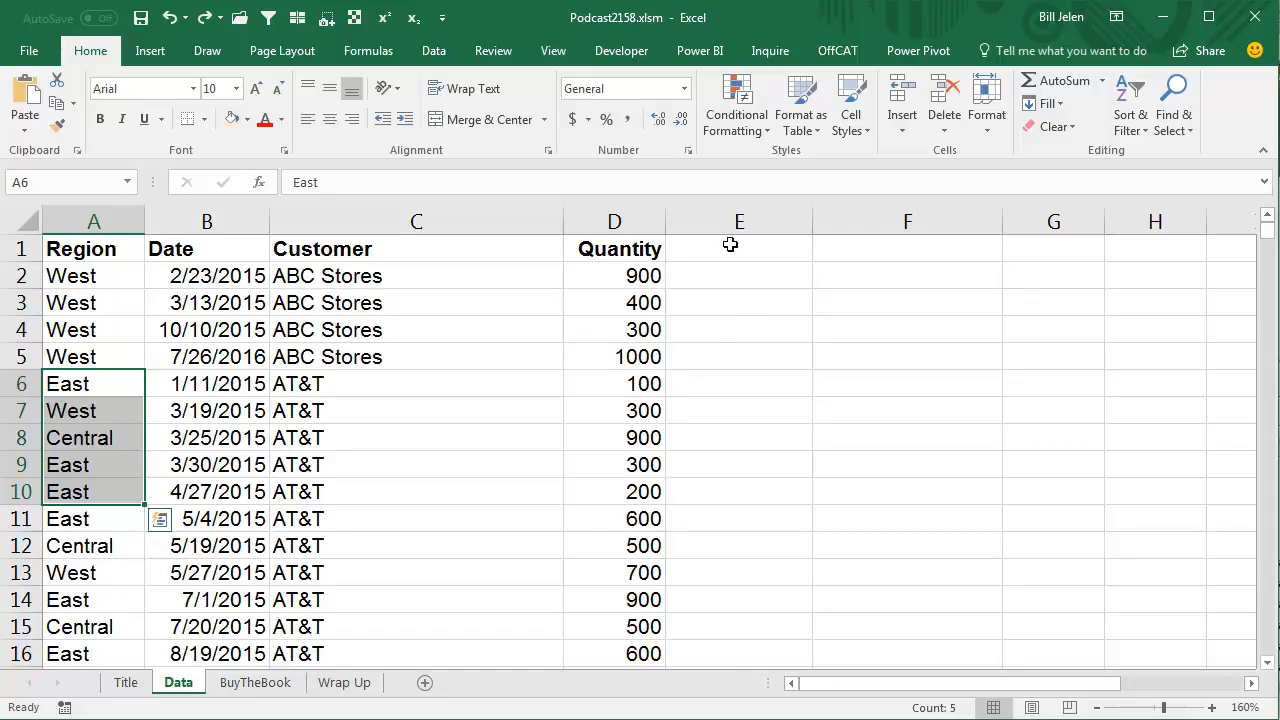
Step: Add a Helper heading and type =IF(OR(C4<>C3,C4<>C2),1,"A") into E4
{"action": "type", "text": "Helper"}
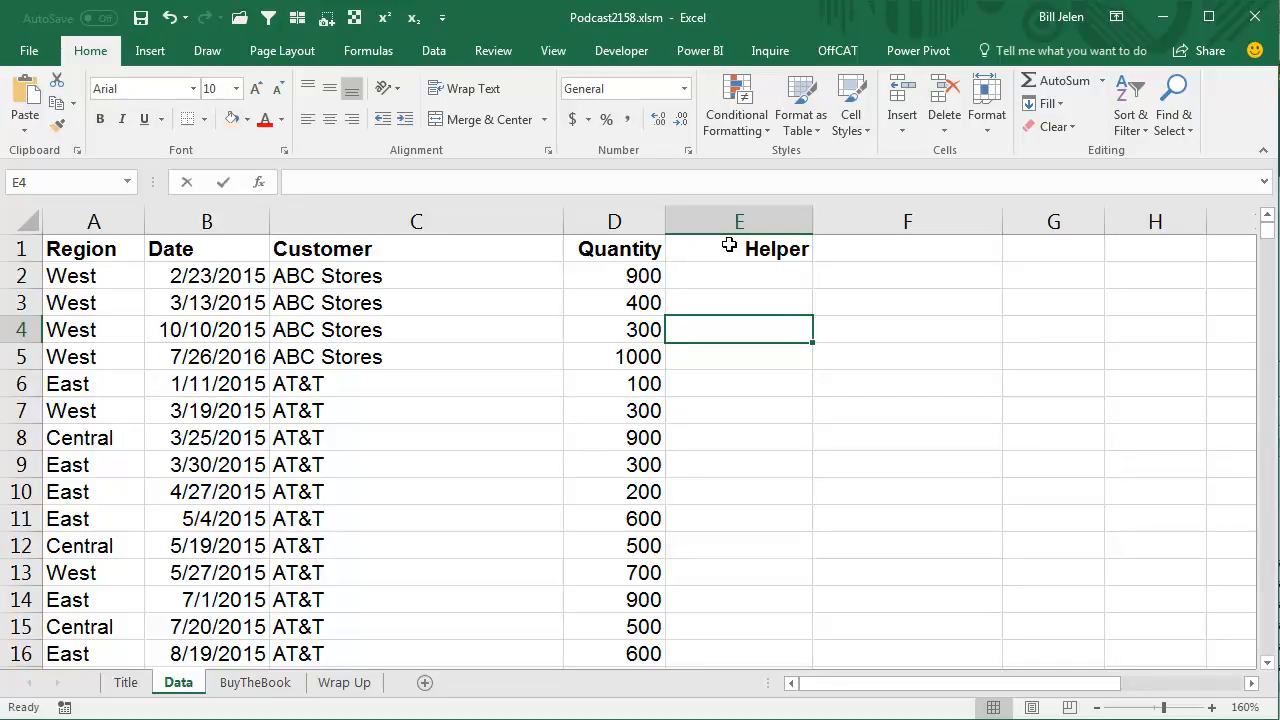
{"action": "type", "text": "=IF("}
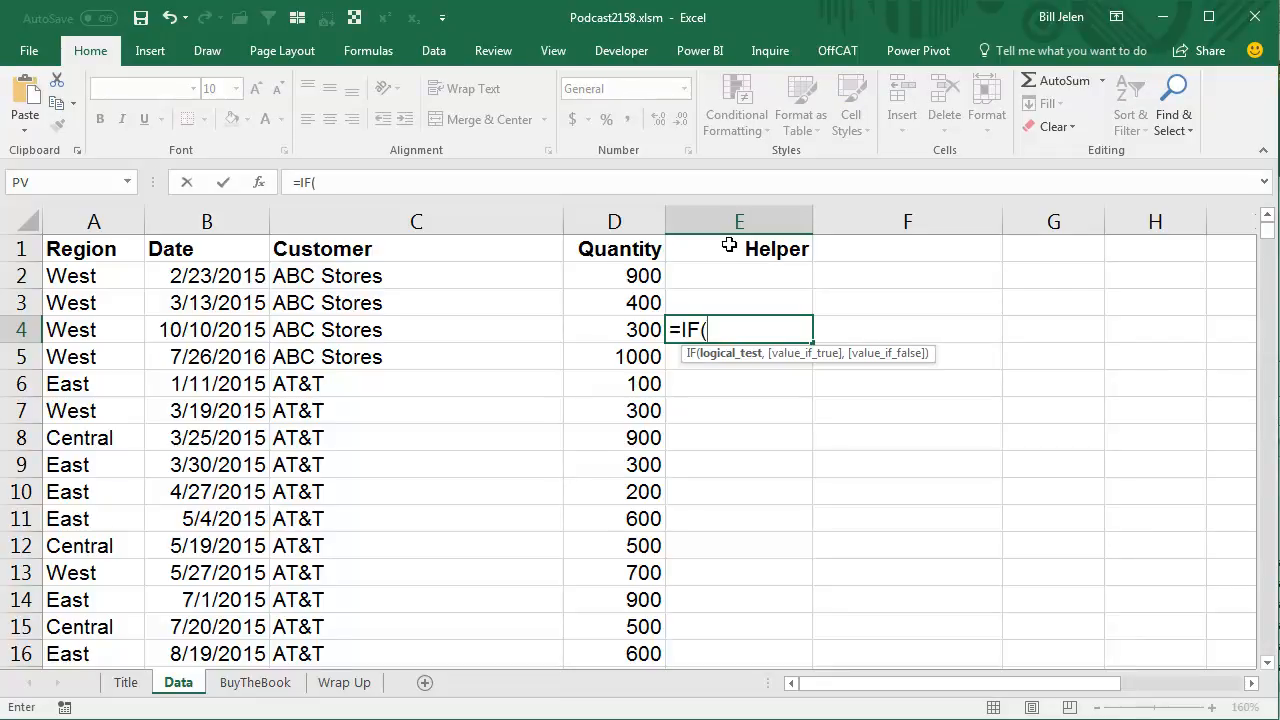
{"action": "type", "text": "OR("}
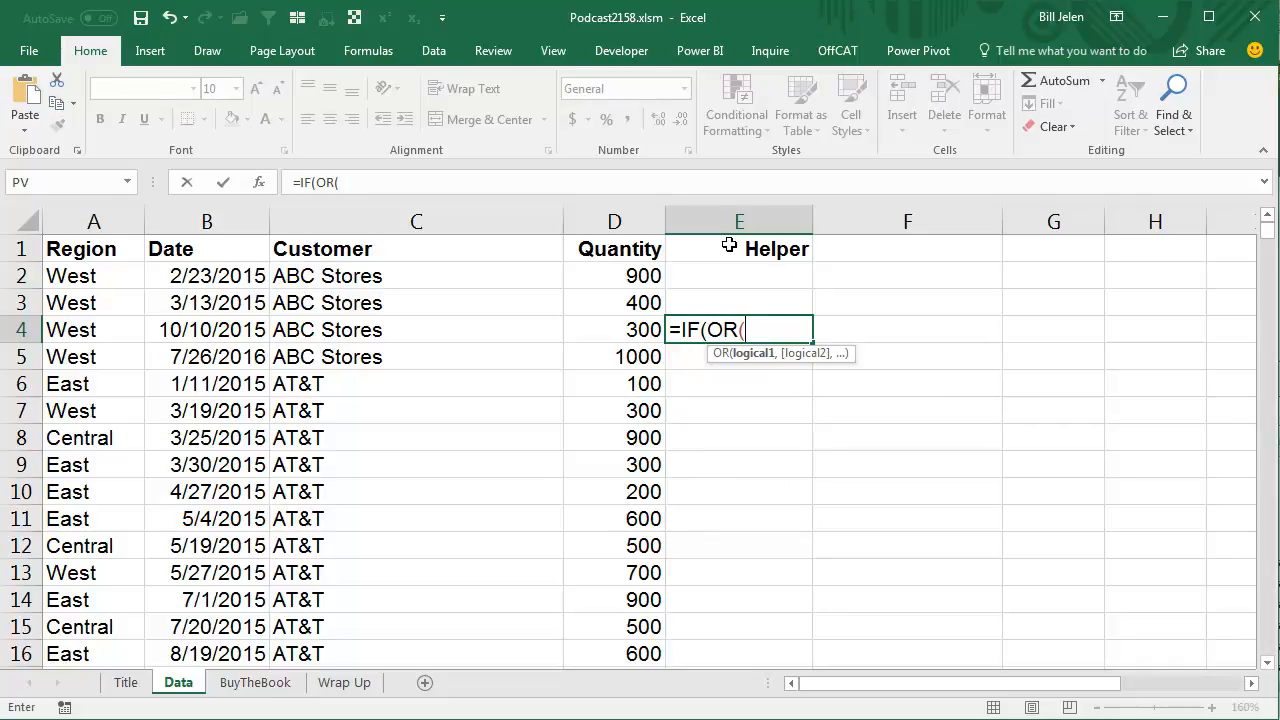
{"action": "left_click", "coordinate": [415, 329]}
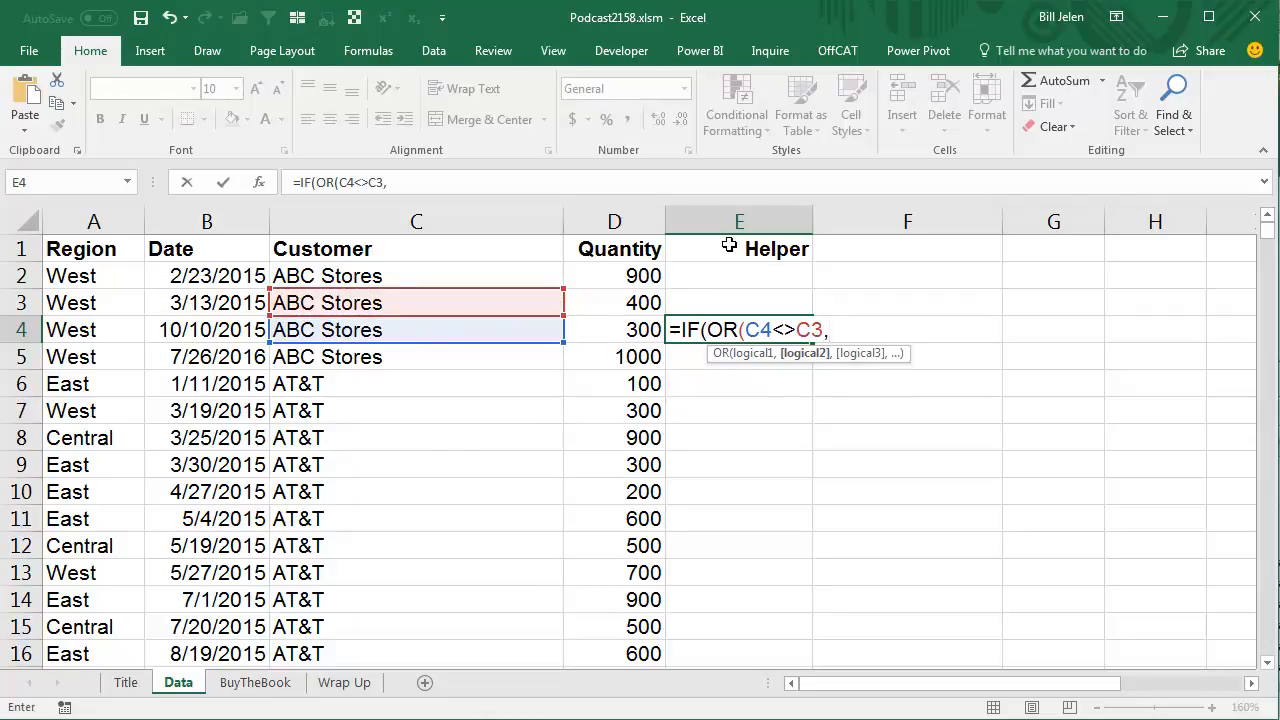
{"action": "type", "text": "C4<>C2"}
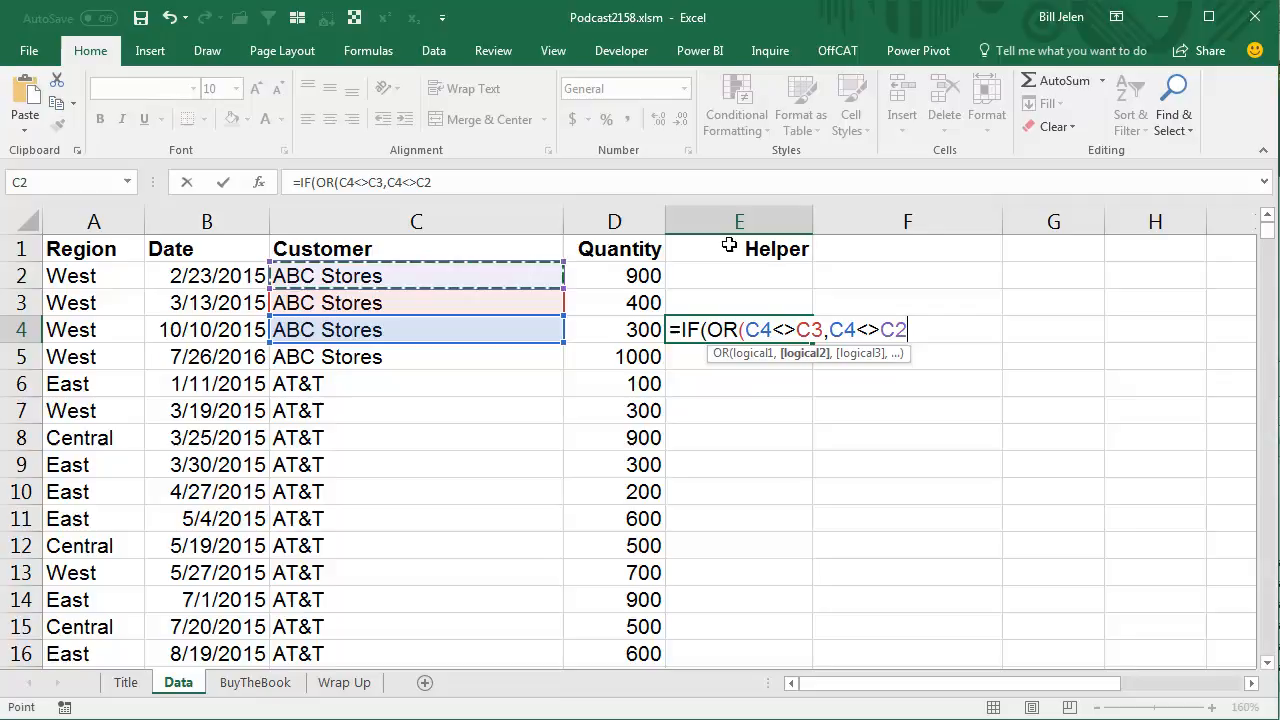
{"action": "type", "text": ")"}
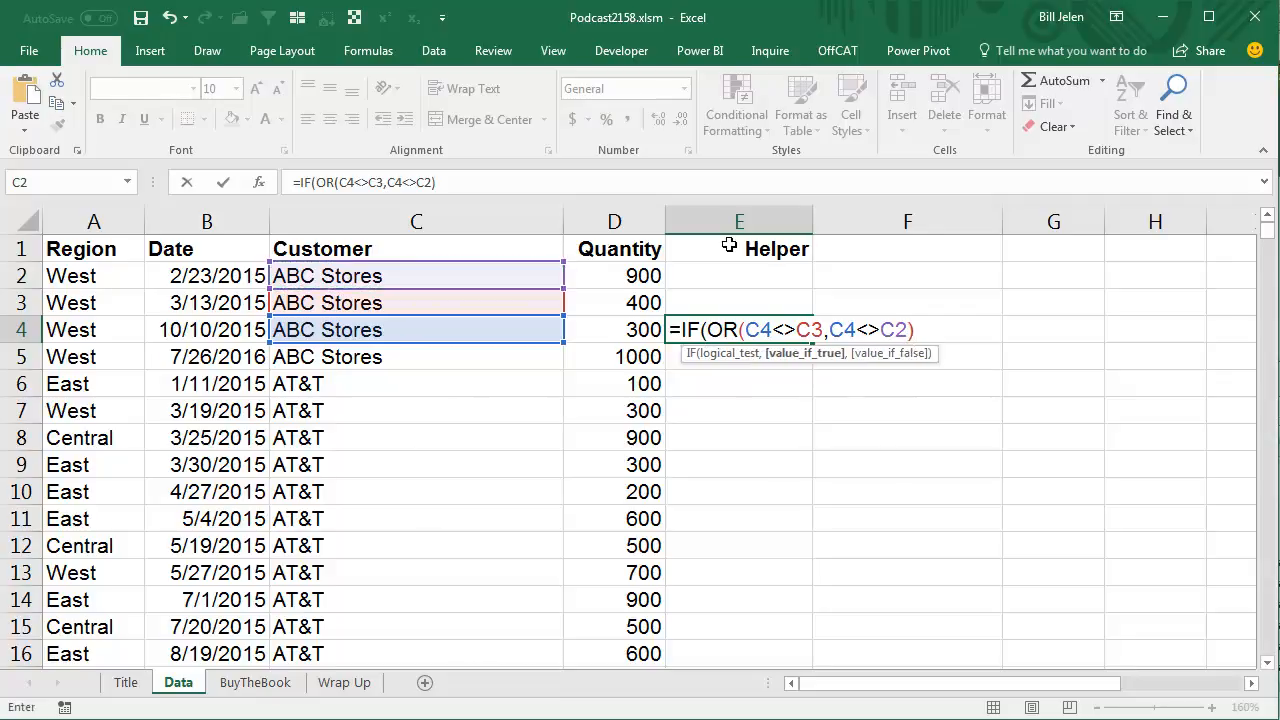
{"action": "type", "text": ",1"}
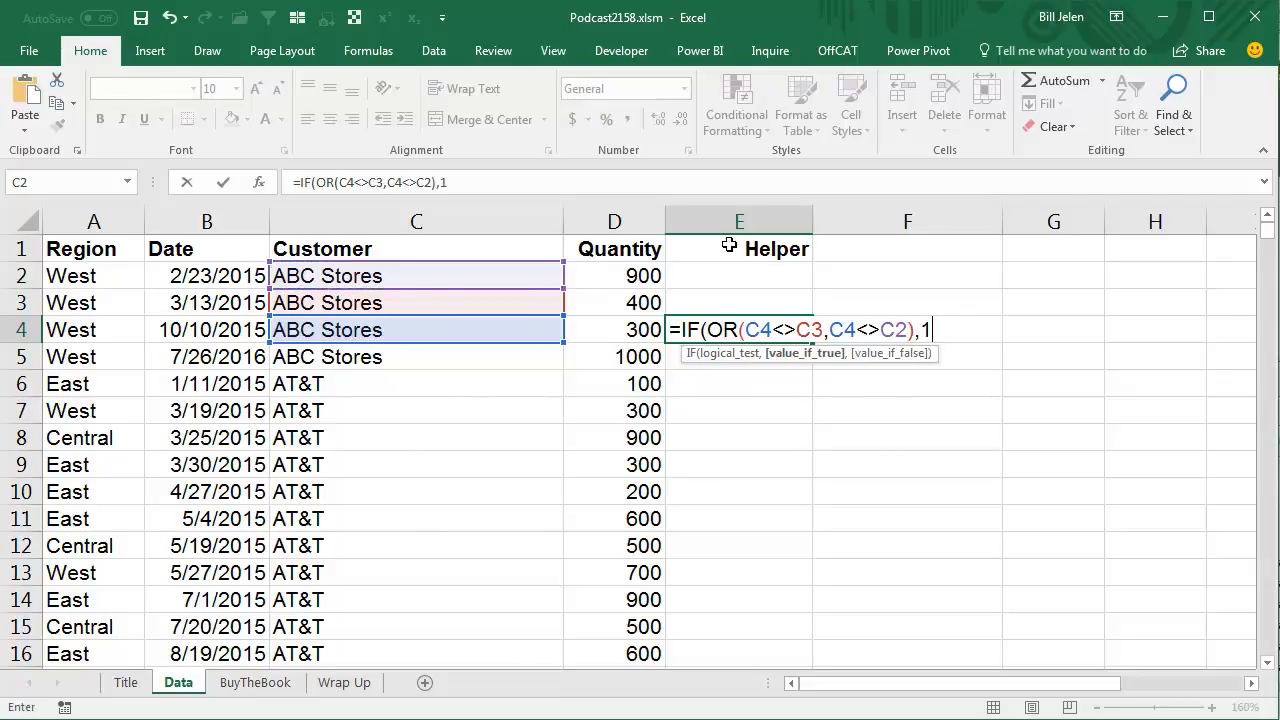
{"action": "type", "text": ","}
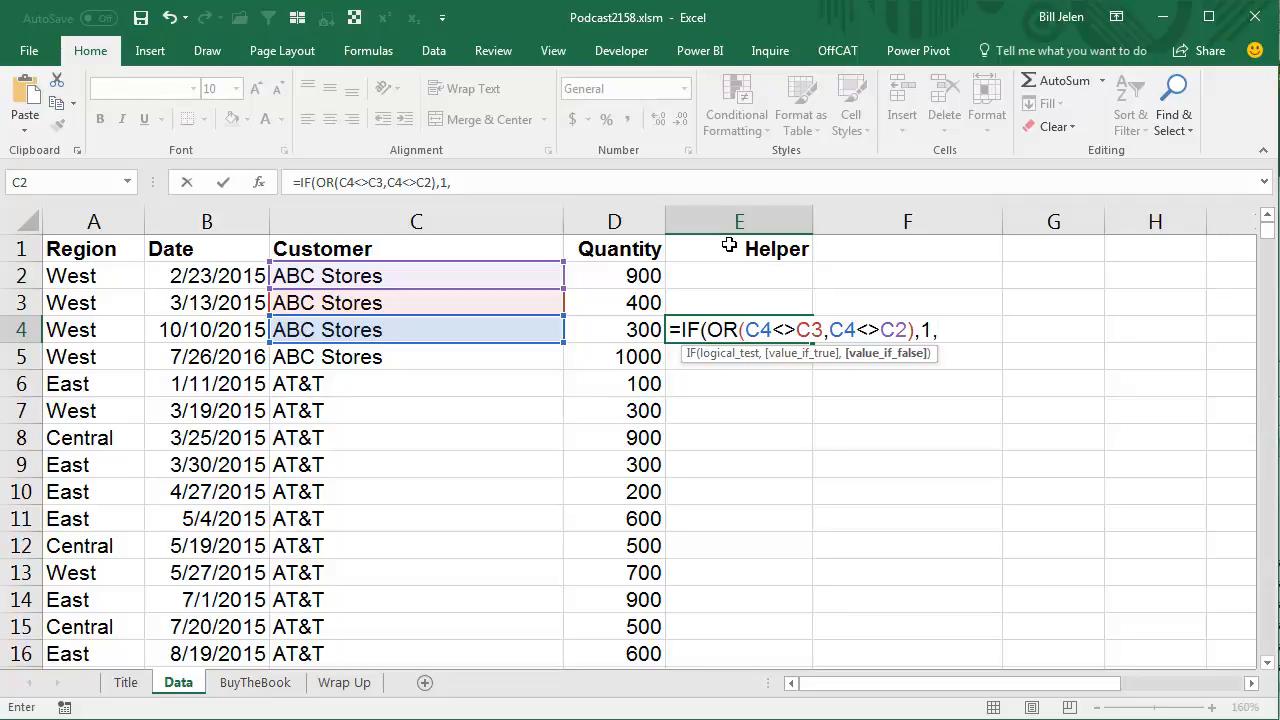
{"action": "type", "text": "\"A\""}
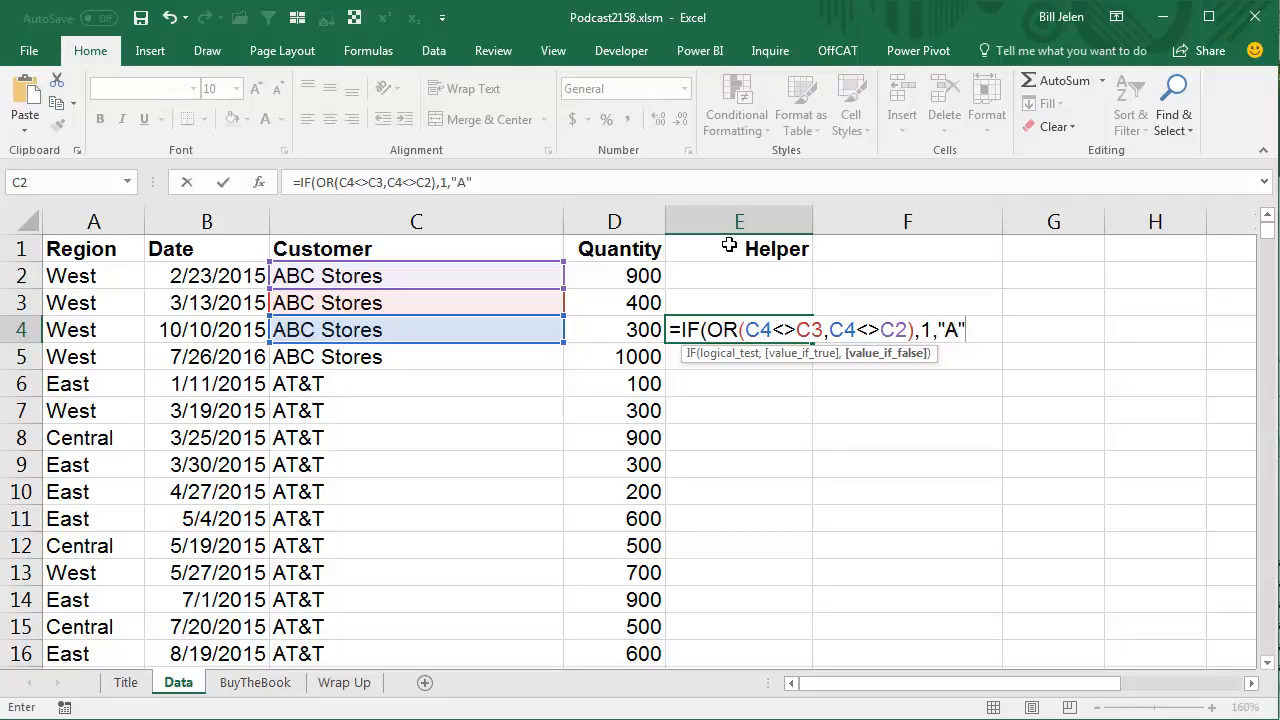
{"action": "type", "text": ")"}
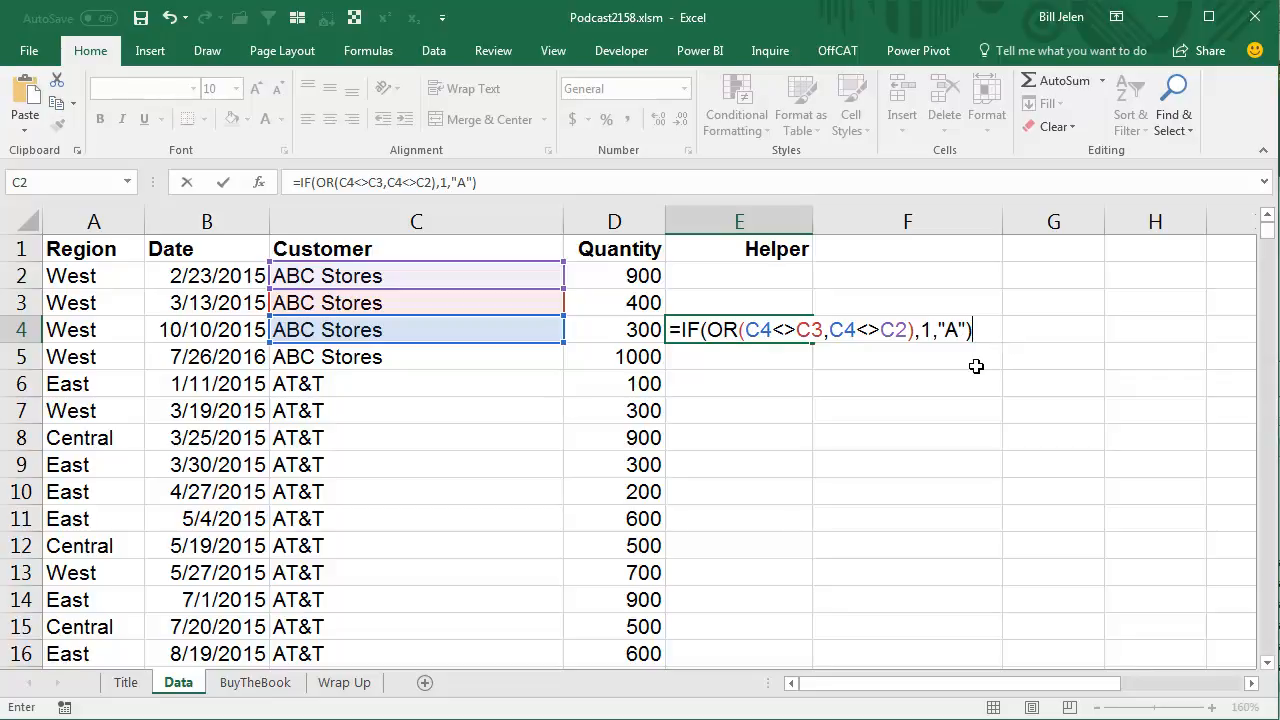
Step: Enter the helper formula down column E, giving 1 at customer switch rows
{"action": "key", "text": "Enter"}
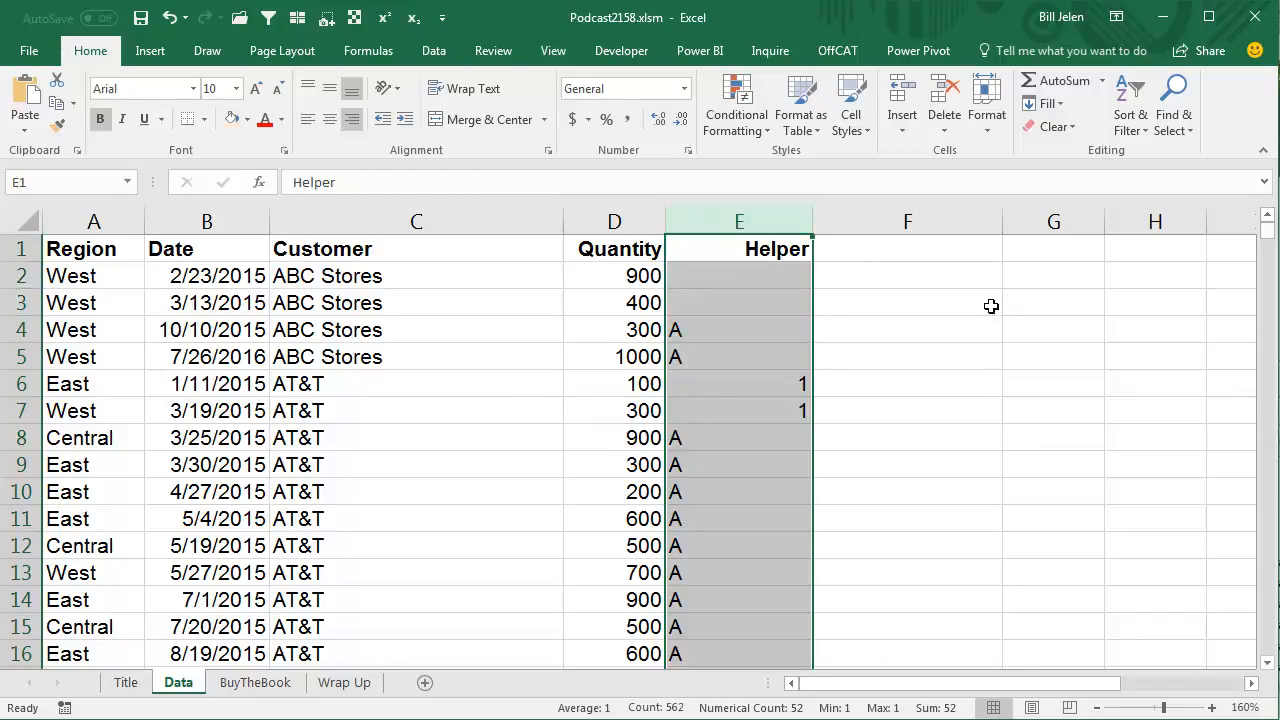
Step: Use Go To Special to select only number-returning formulas, the 1s
{"action": "left_click", "coordinate": [1173, 105]}
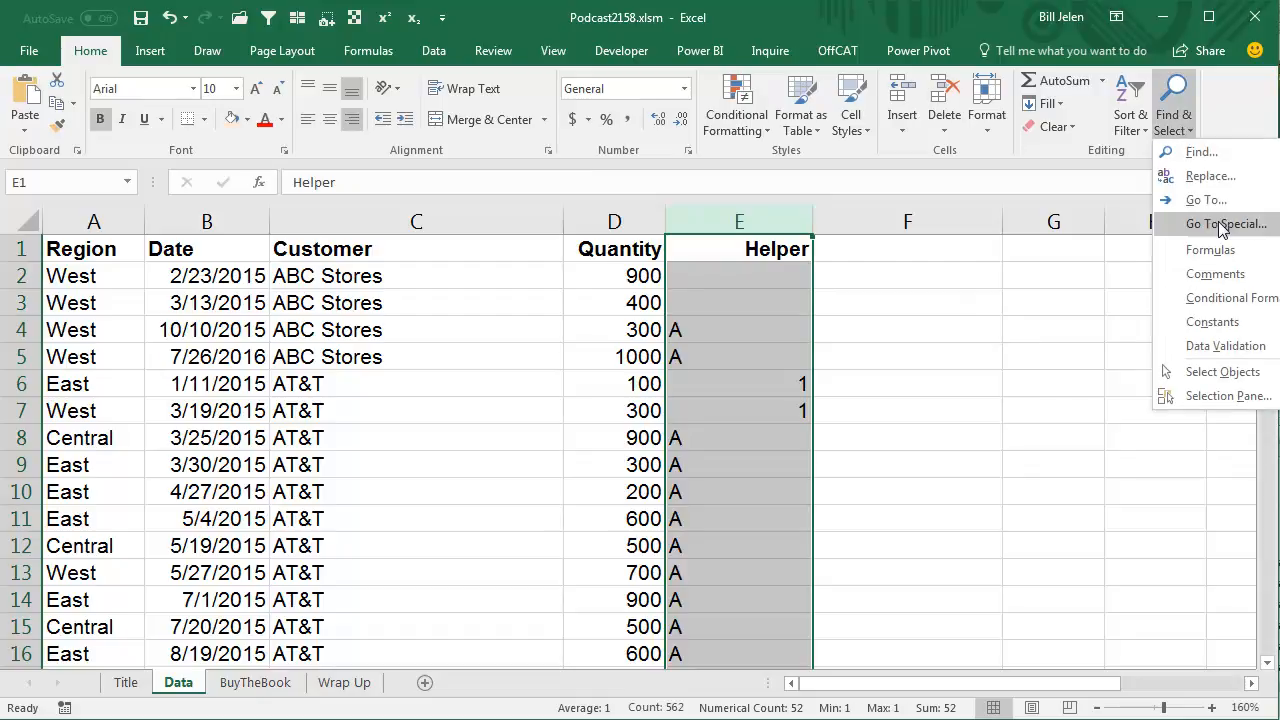
{"action": "left_click", "coordinate": [1226, 223]}
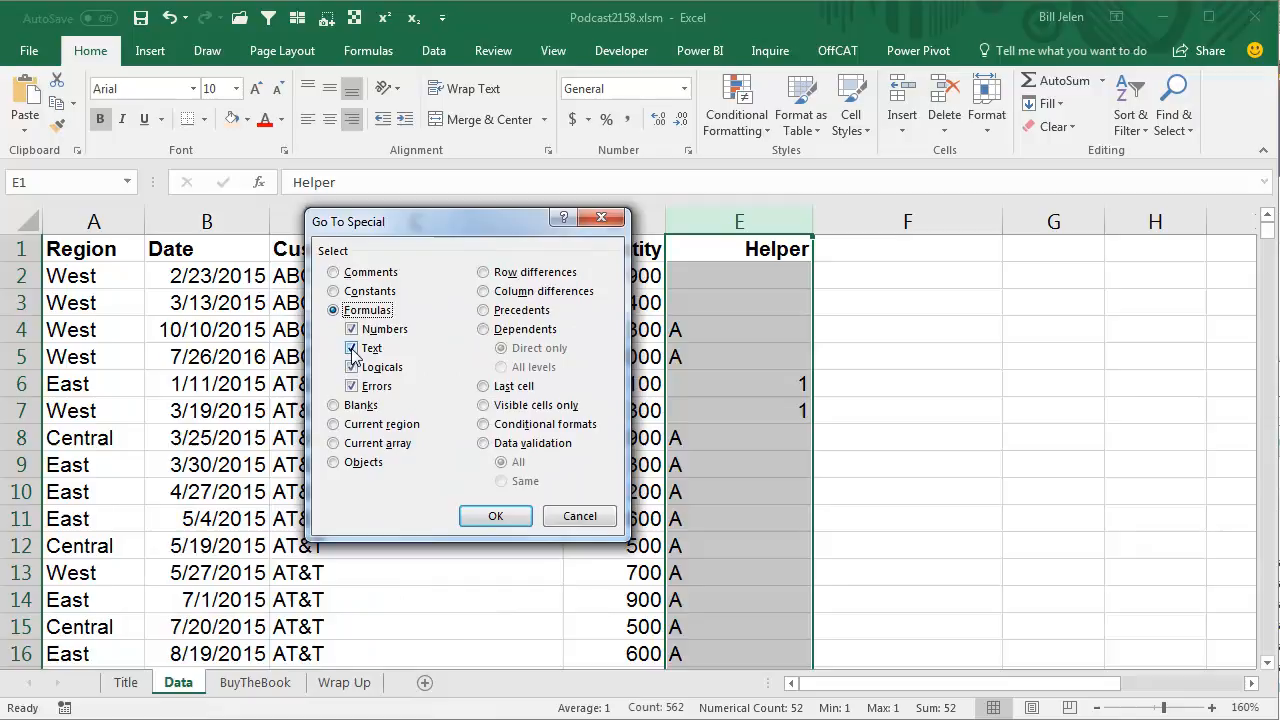
{"action": "left_click", "coordinate": [351, 347]}
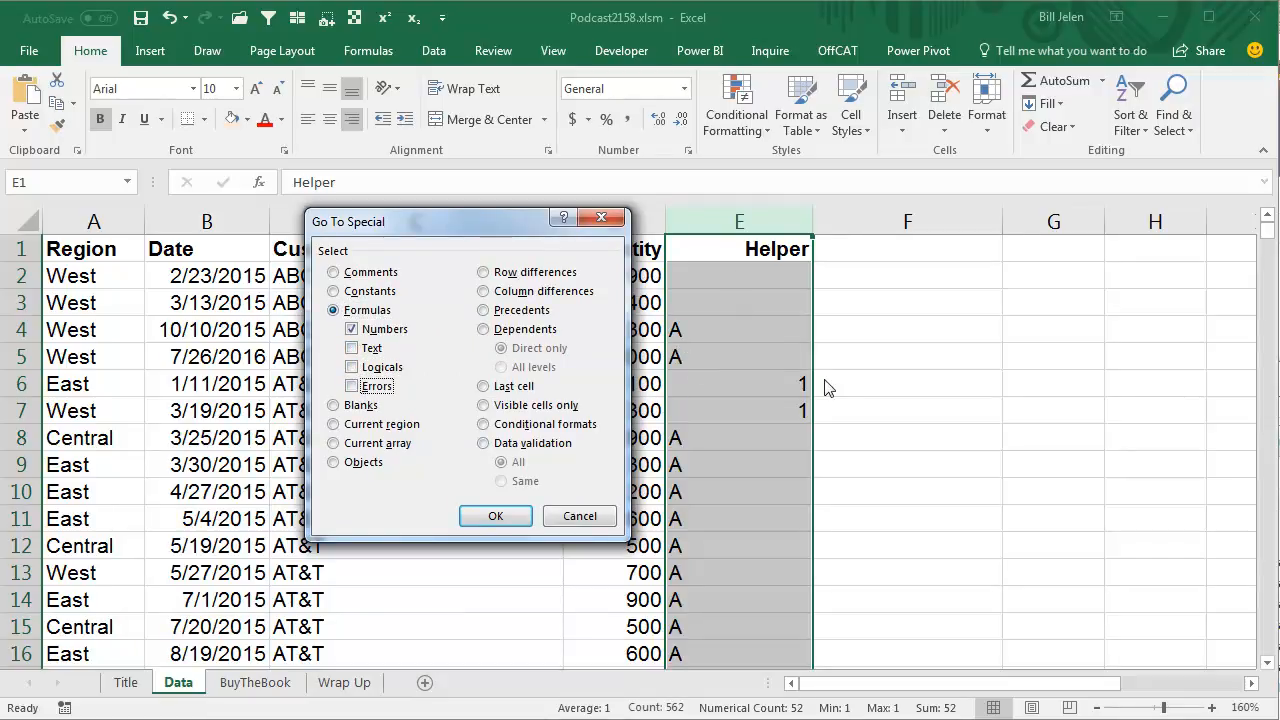
{"action": "mouse_move", "coordinate": [507, 515]}
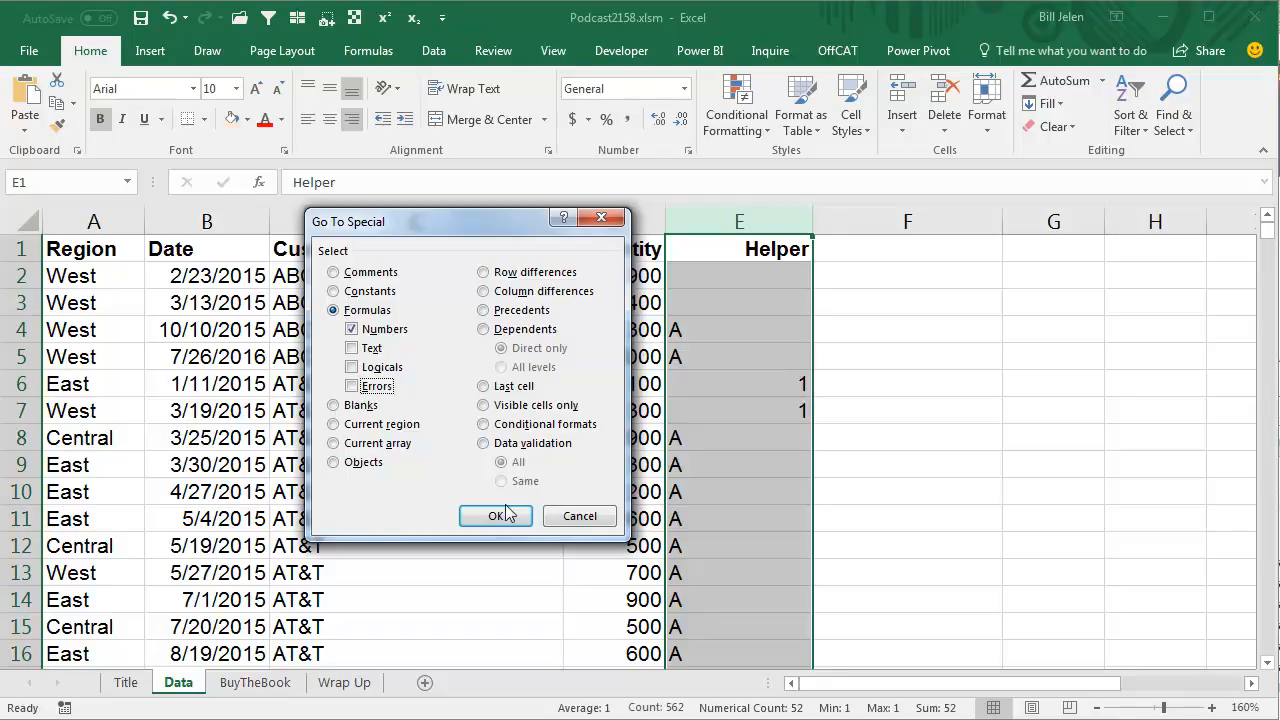
{"action": "left_click", "coordinate": [492, 516]}
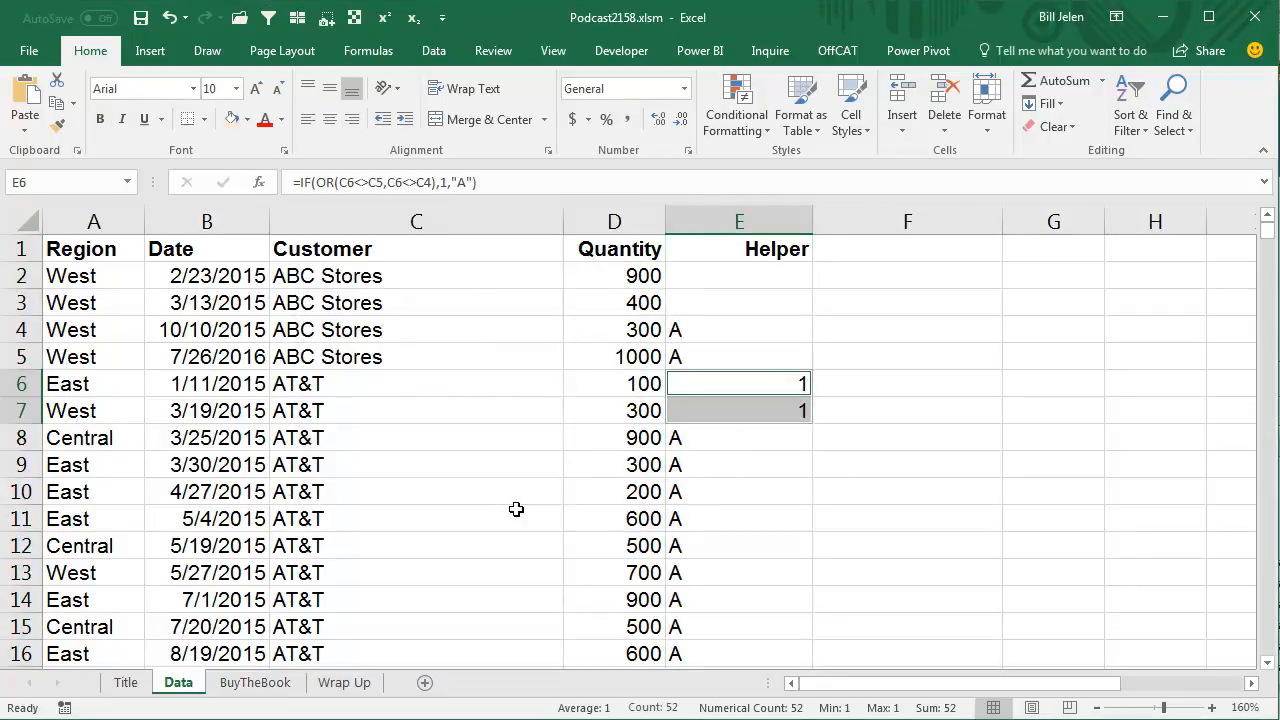
Step: Insert sheet rows at the selected cells, check the result, and select the Helper column
{"action": "left_click", "coordinate": [901, 100]}
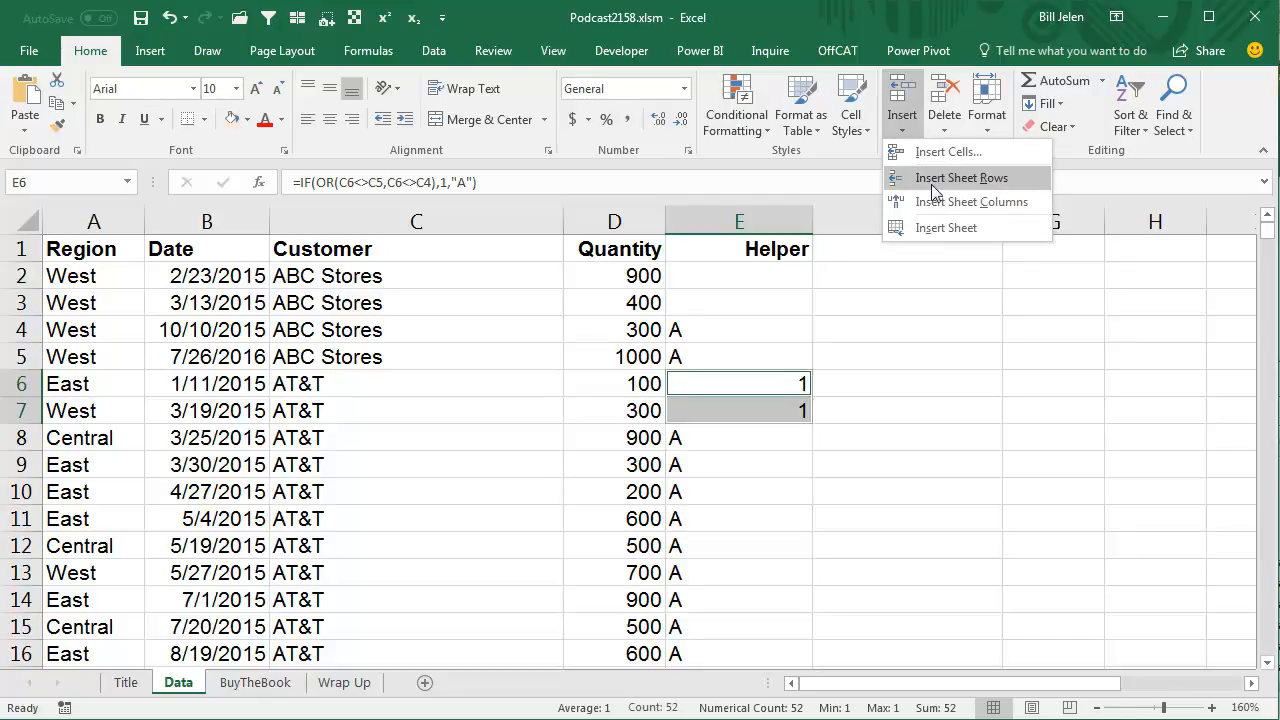
{"action": "left_click", "coordinate": [961, 177]}
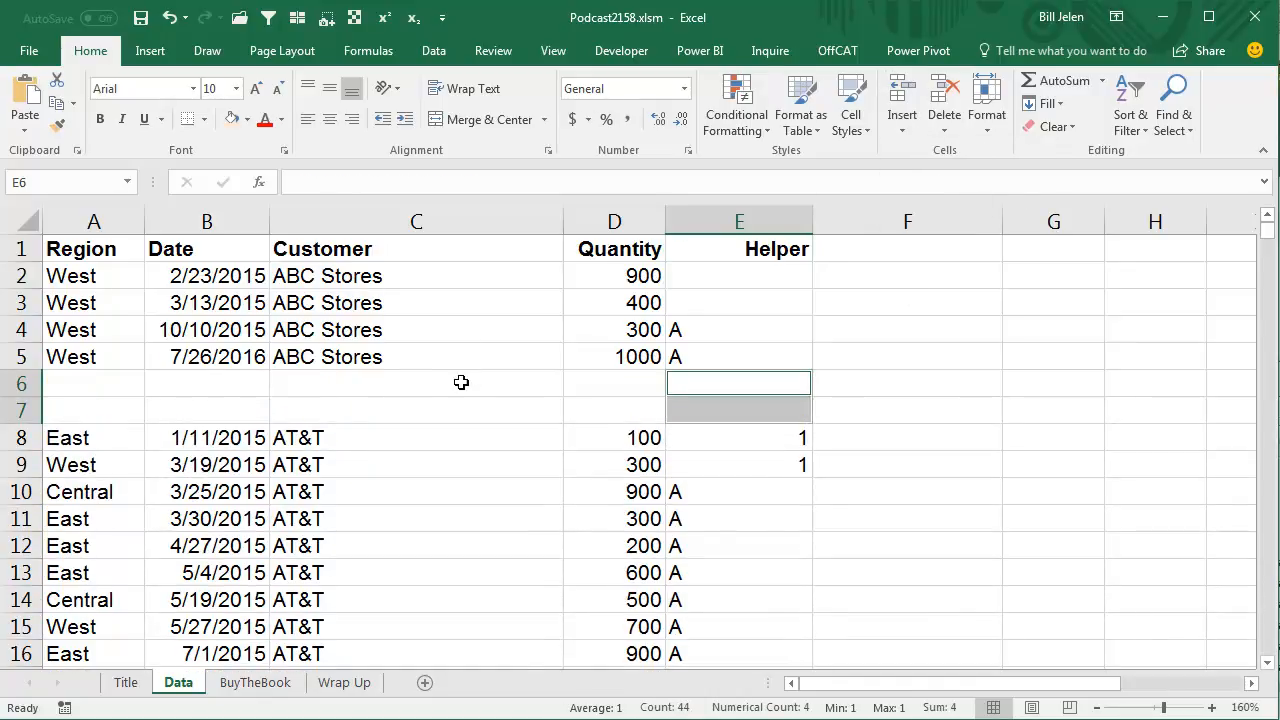
{"action": "scroll", "scroll_direction": "down", "scroll_amount": 3}
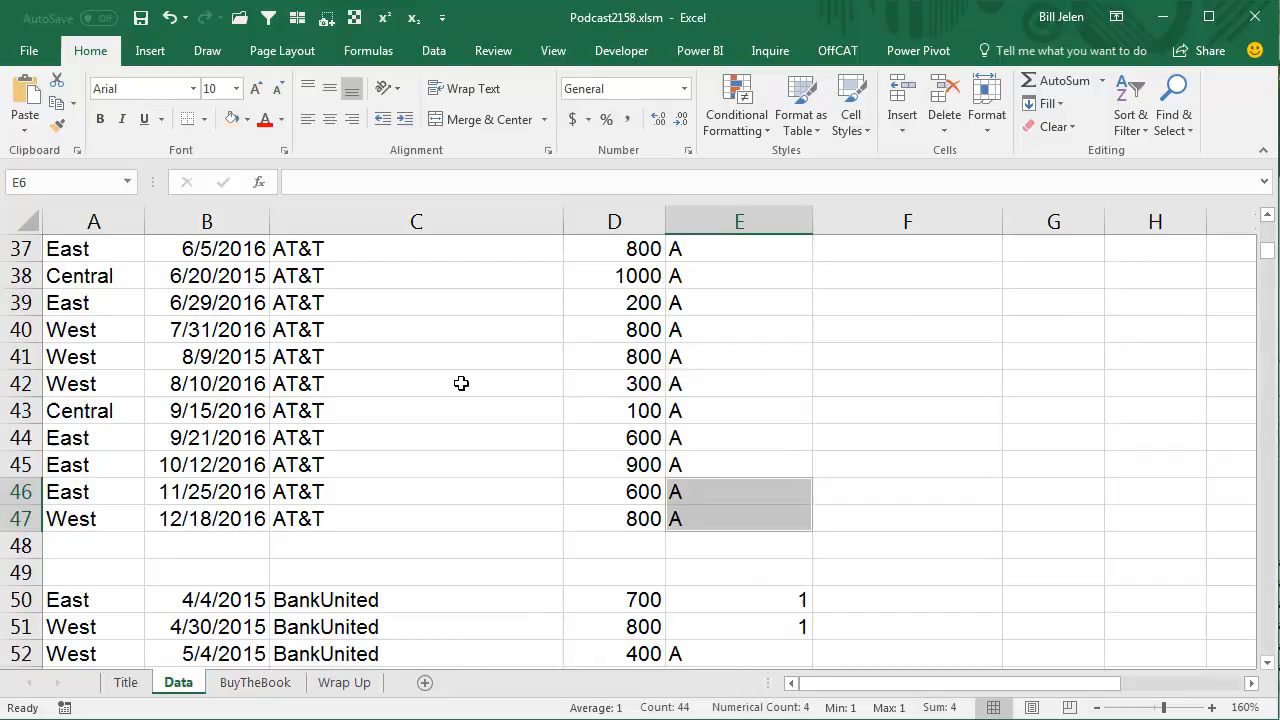
{"action": "scroll", "scroll_direction": "down", "scroll_amount": 3}
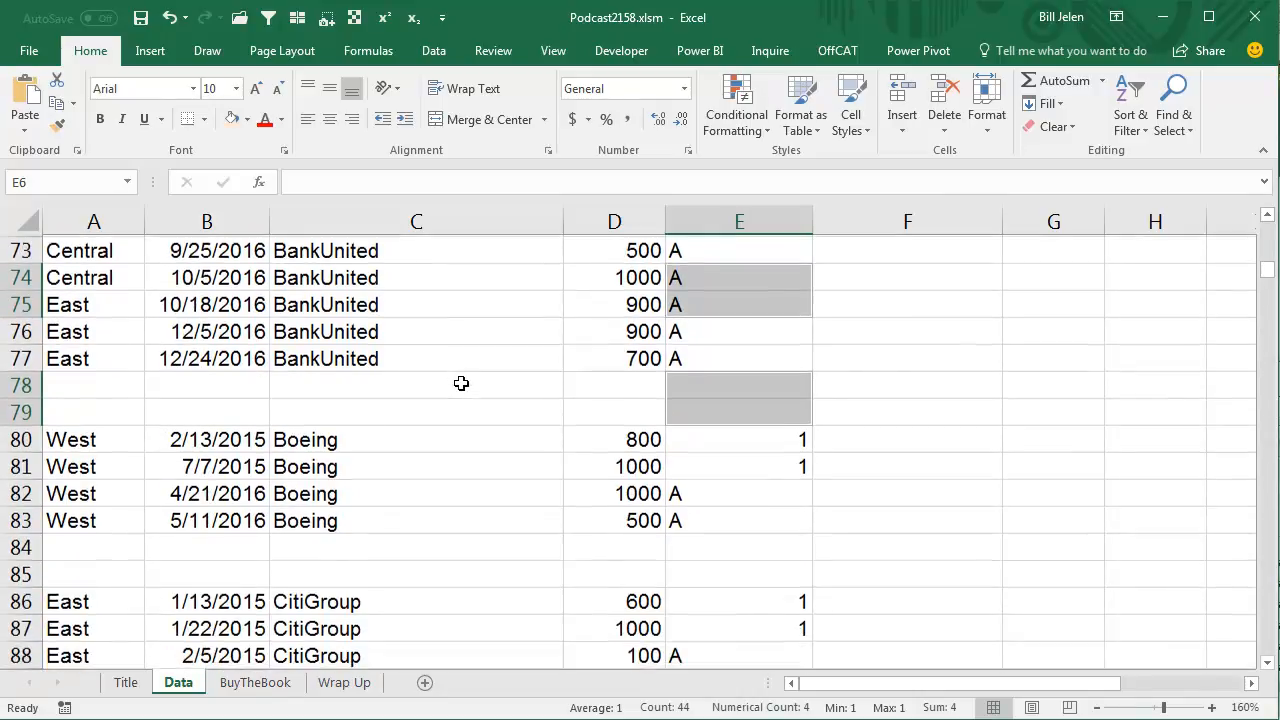
{"action": "left_click", "coordinate": [739, 221]}
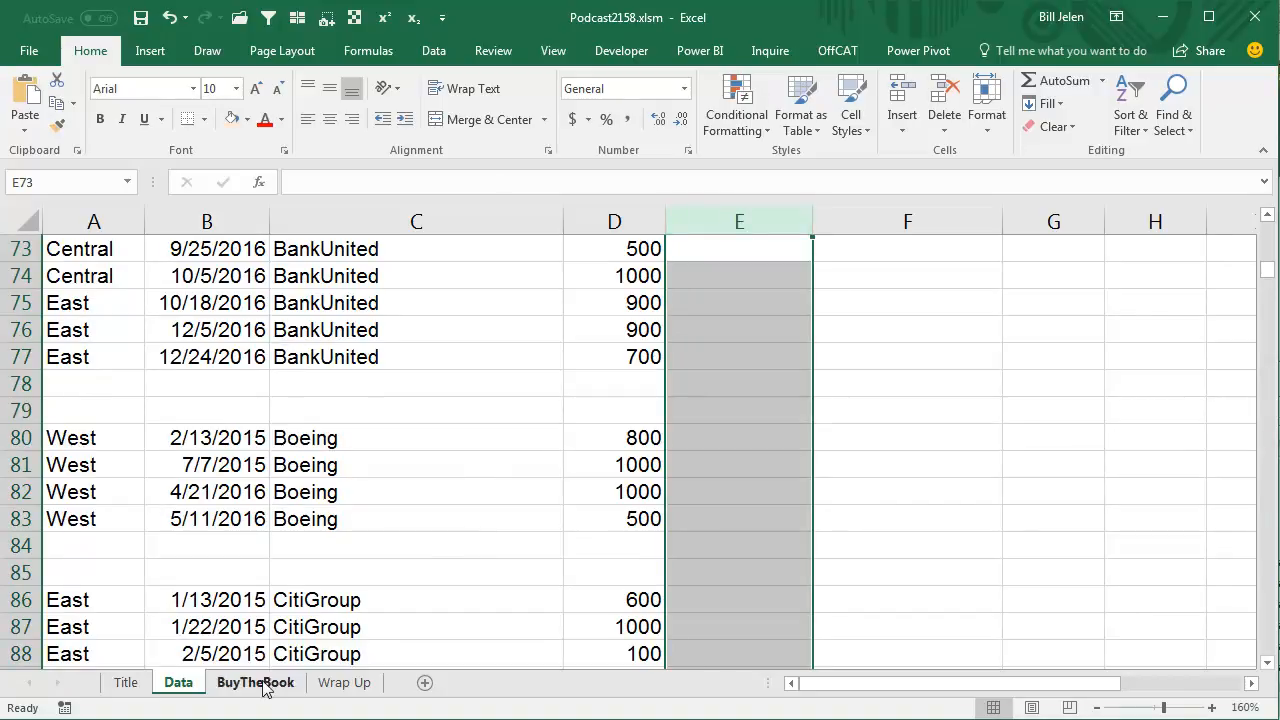
Step: Move through the BuyTheBook sheet to the Wrap Up sheet
{"action": "left_click", "coordinate": [255, 682]}
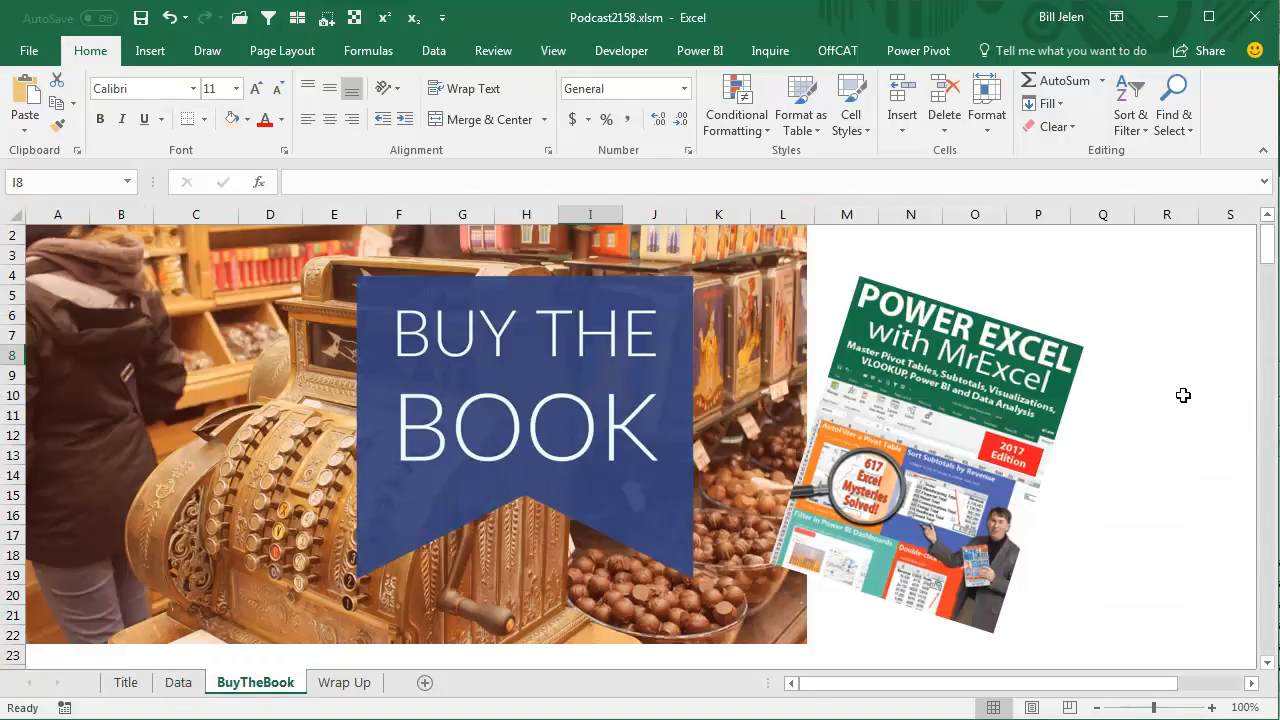
{"action": "mouse_move", "coordinate": [1171, 411]}
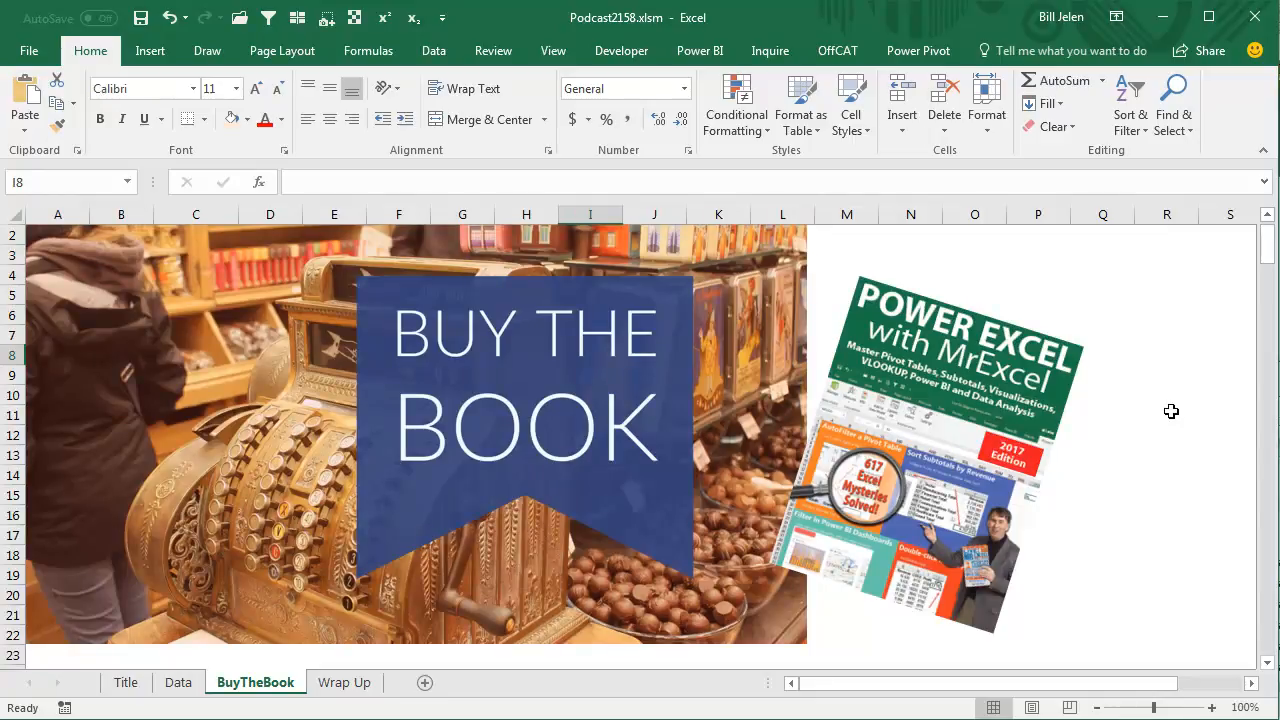
{"action": "mouse_move", "coordinate": [1057, 421]}
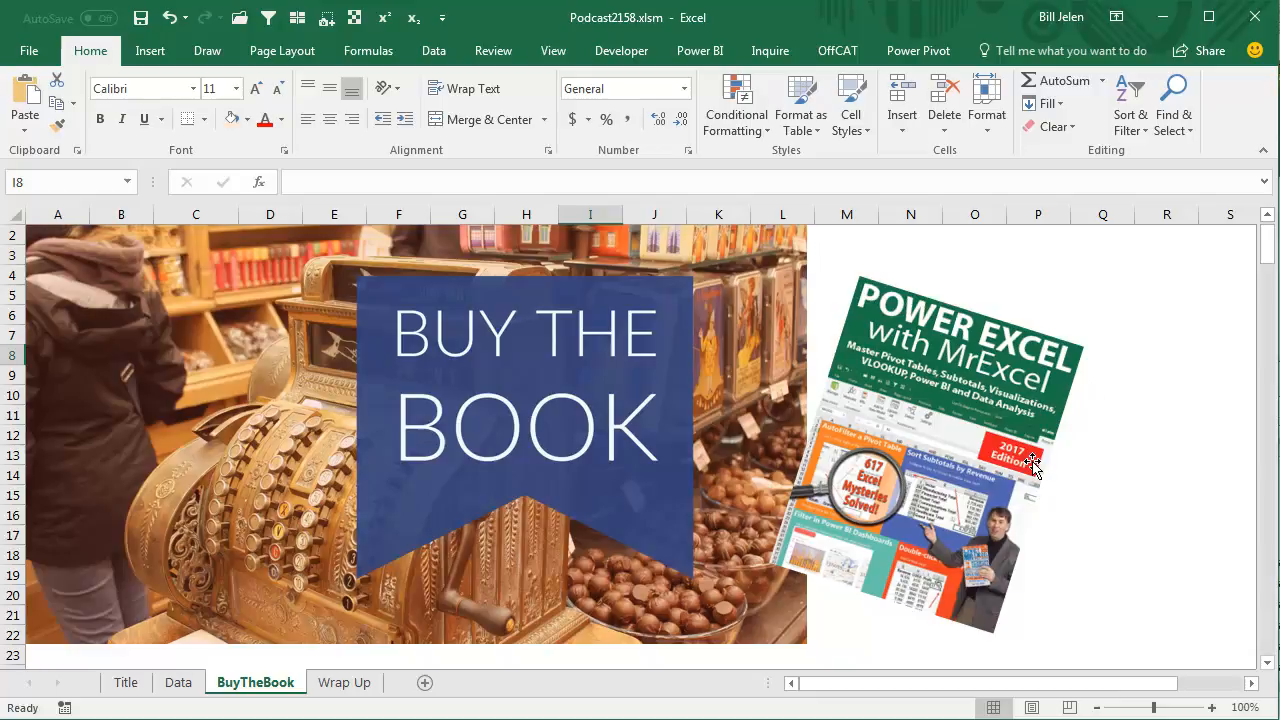
{"action": "mouse_move", "coordinate": [1100, 380]}
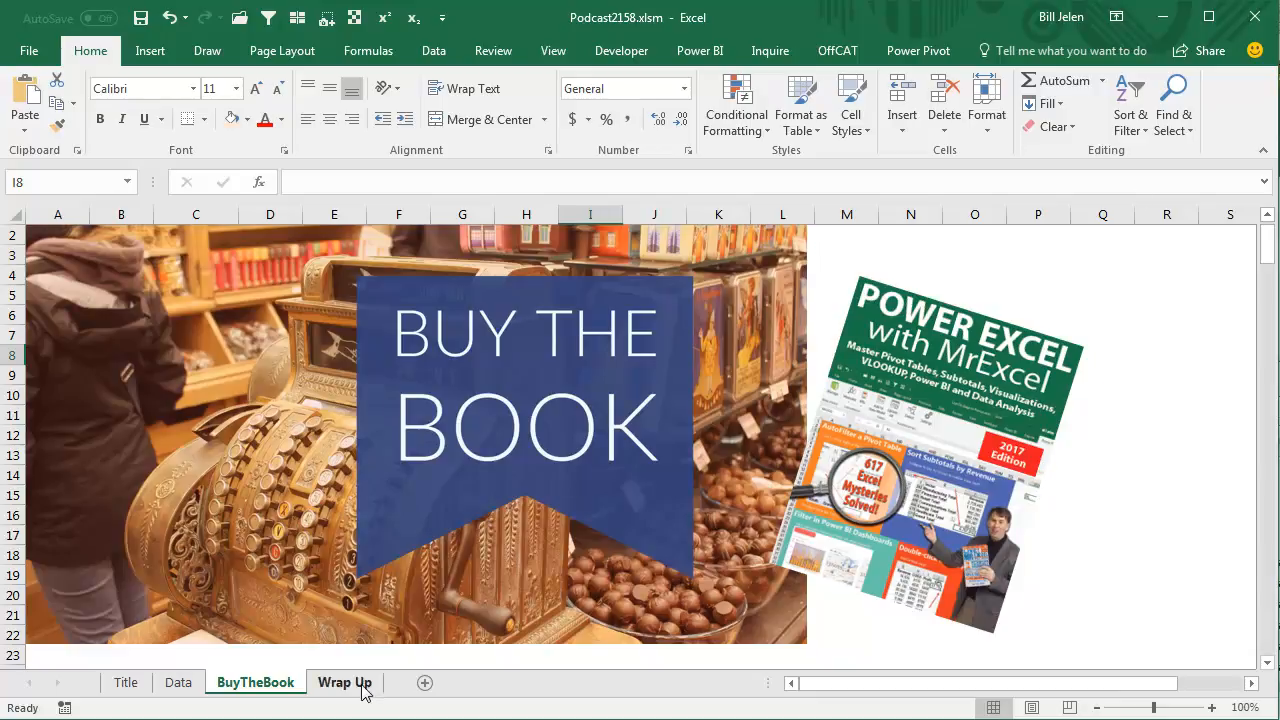
{"action": "left_click", "coordinate": [344, 682]}
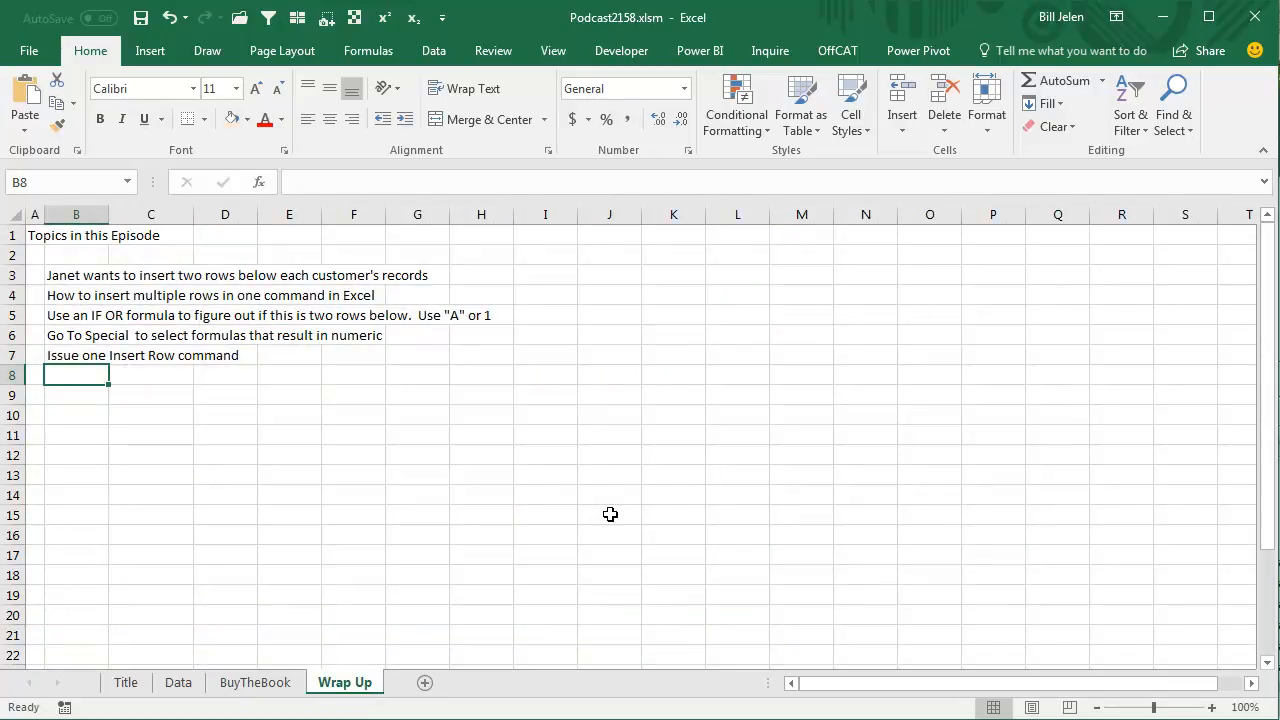